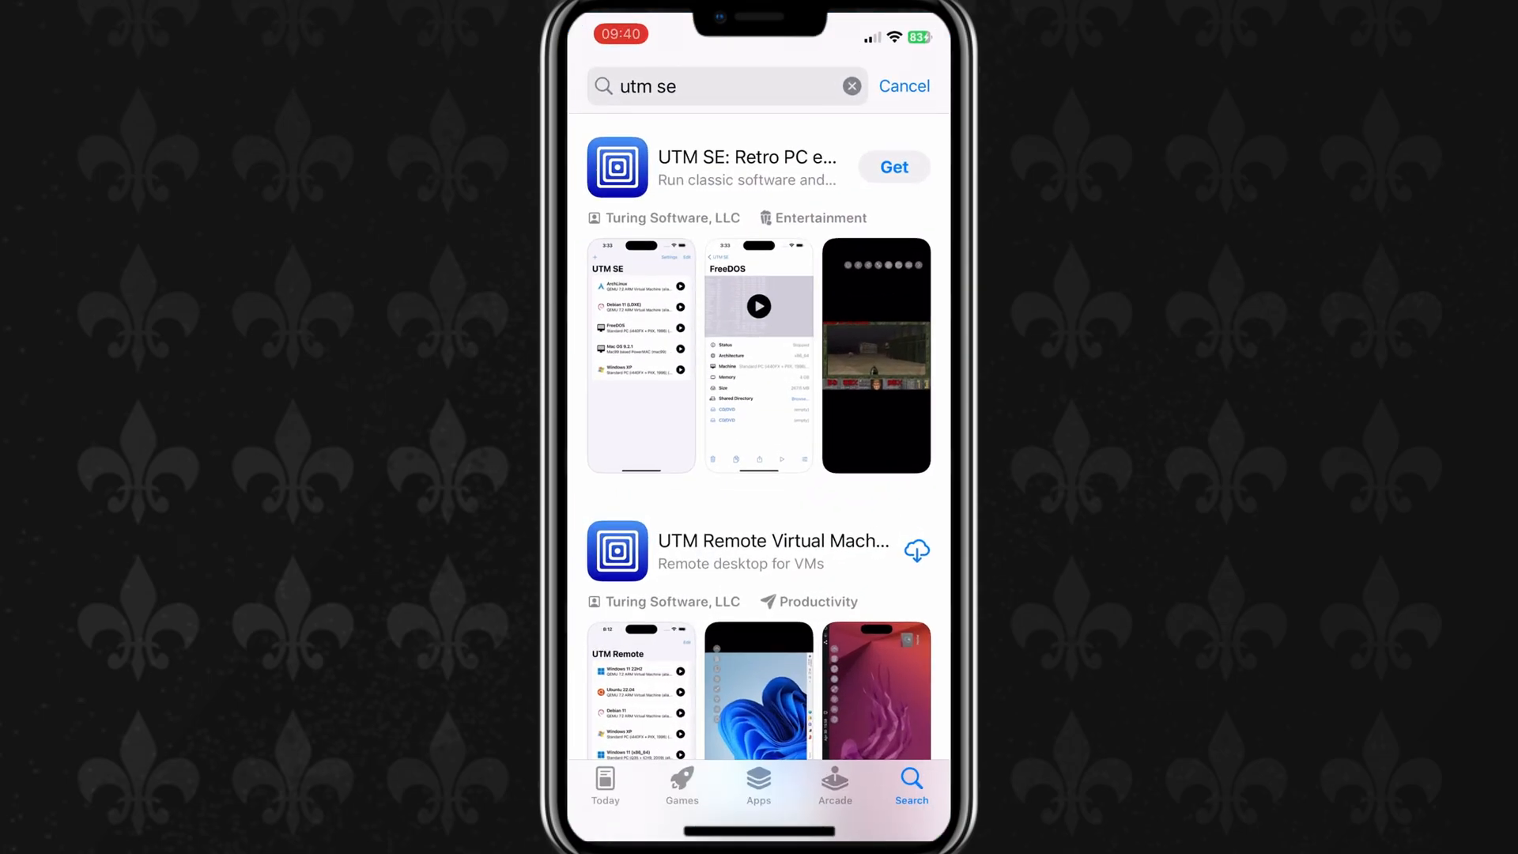
# - Install UTM SE from the App Store, launch it and dismiss the what's-new notice
pyautogui.click(892, 166)
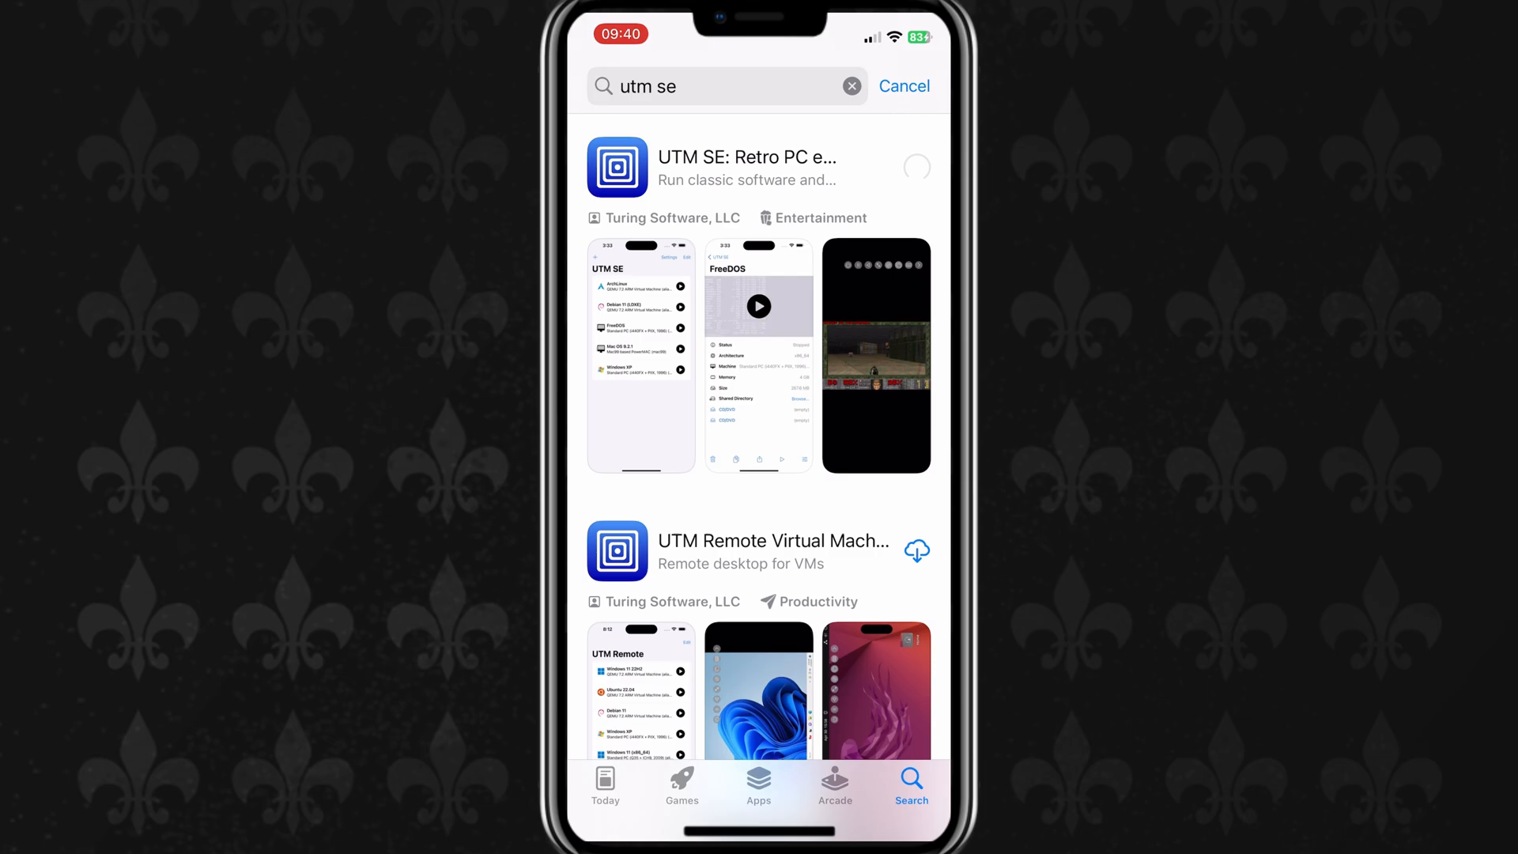
pyautogui.click(915, 166)
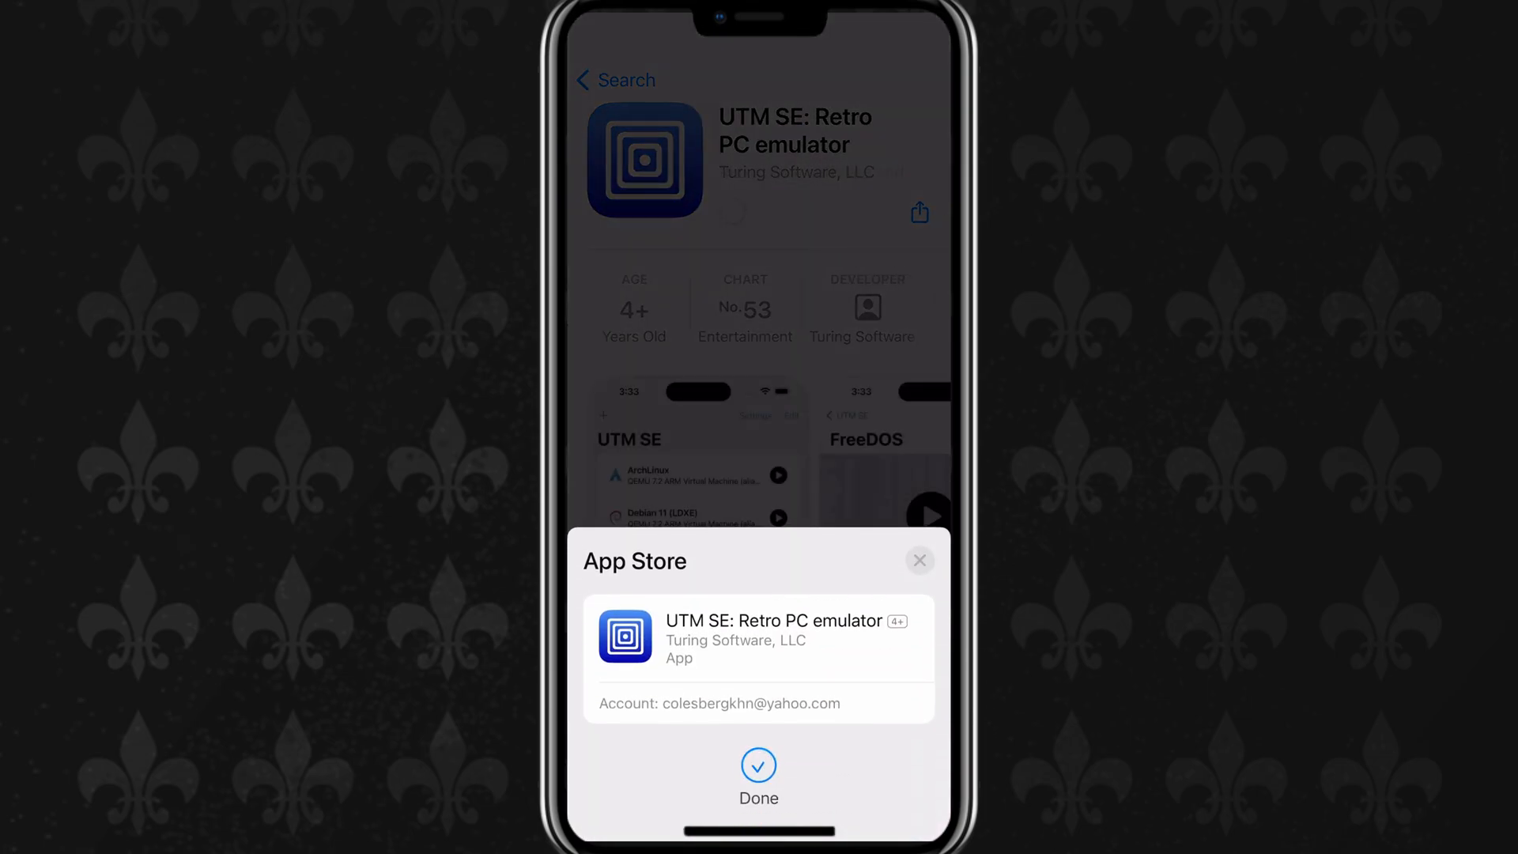
pyautogui.click(759, 770)
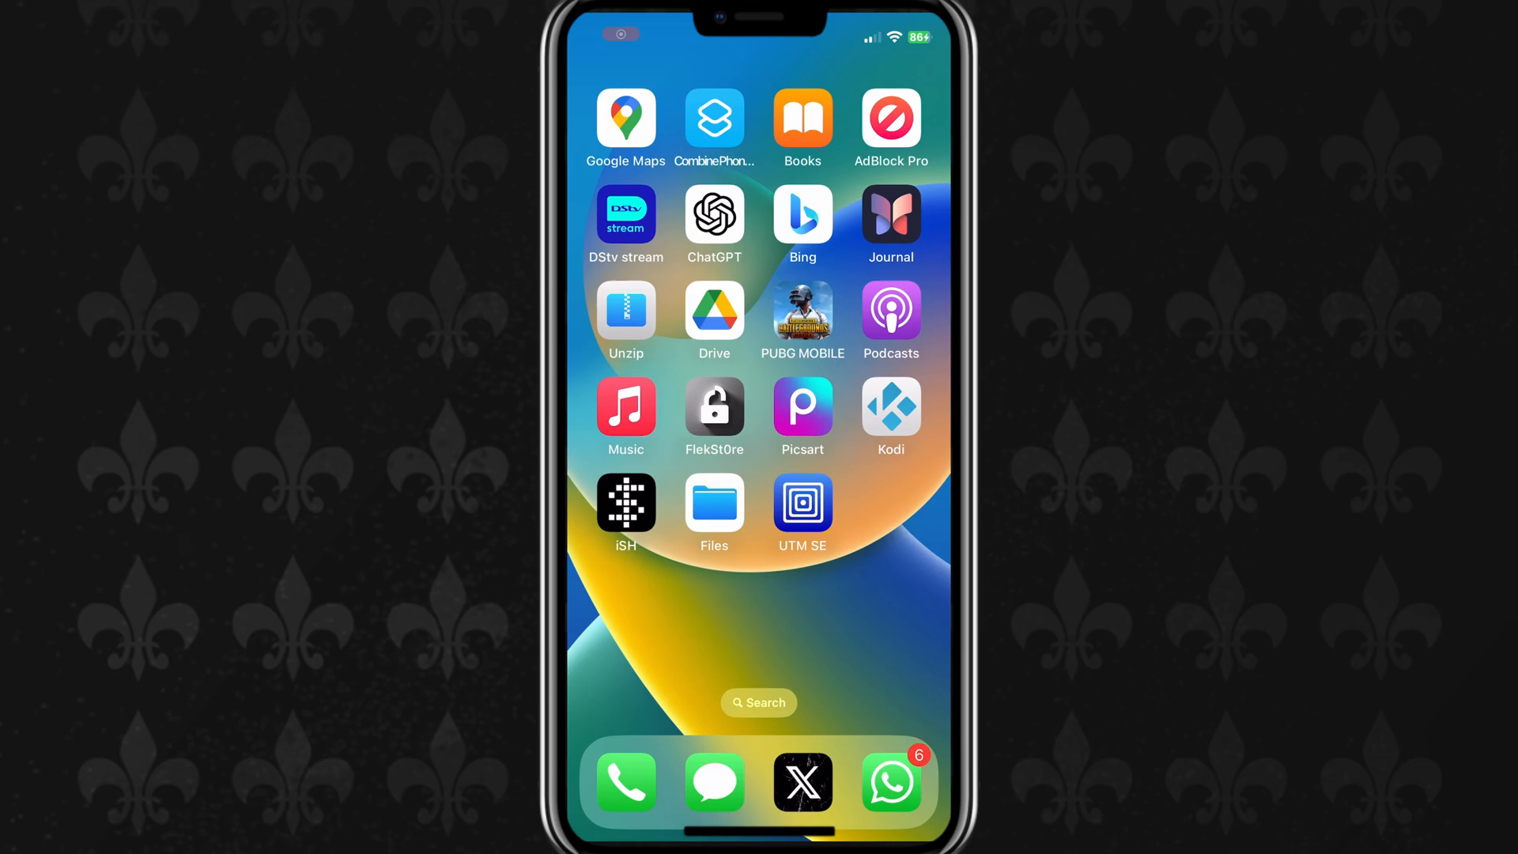
pyautogui.click(802, 501)
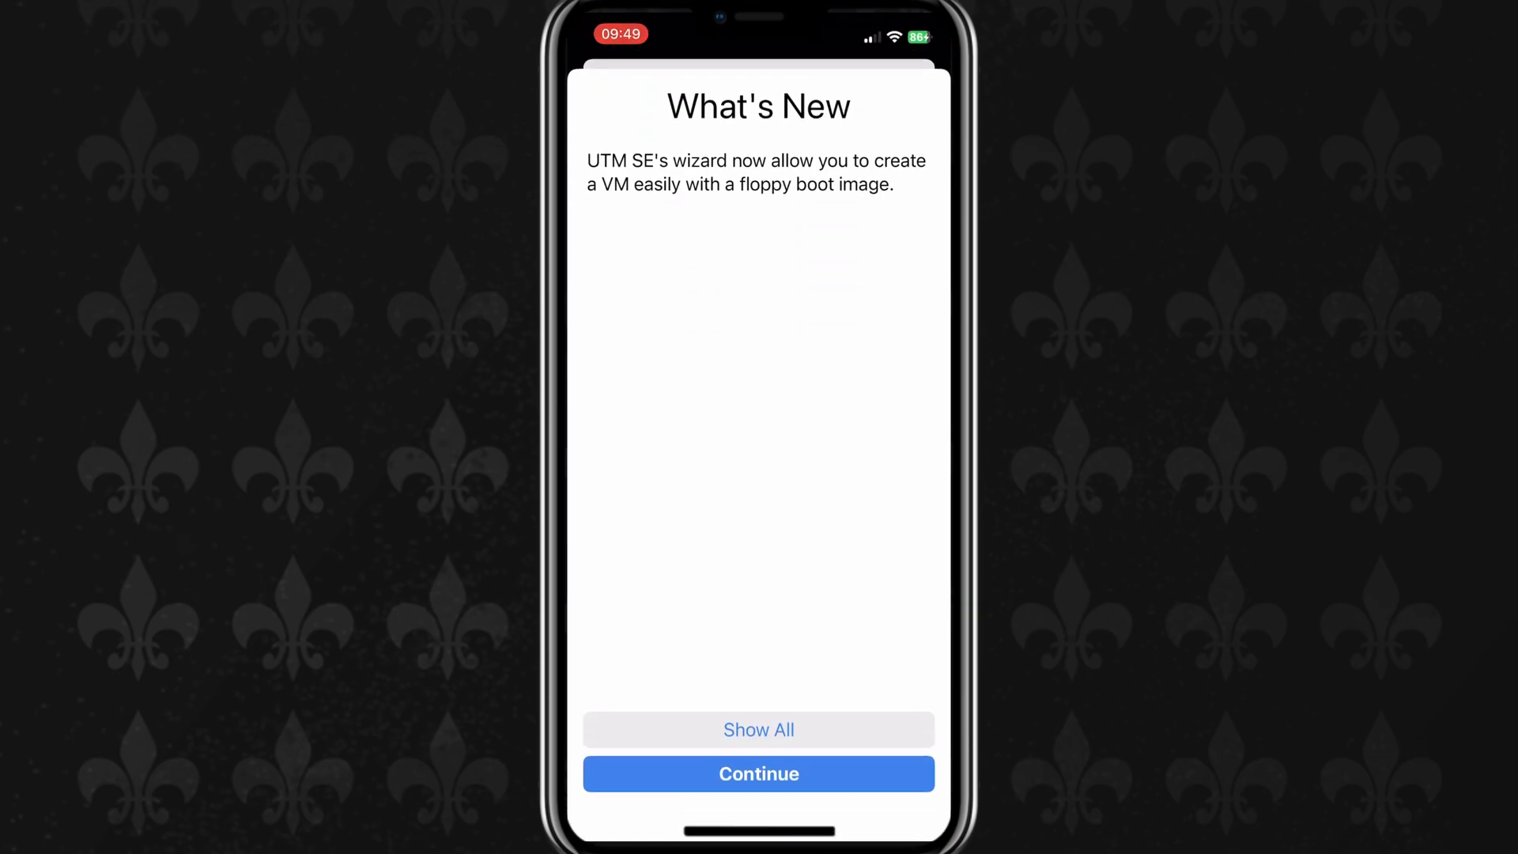
pyautogui.click(757, 773)
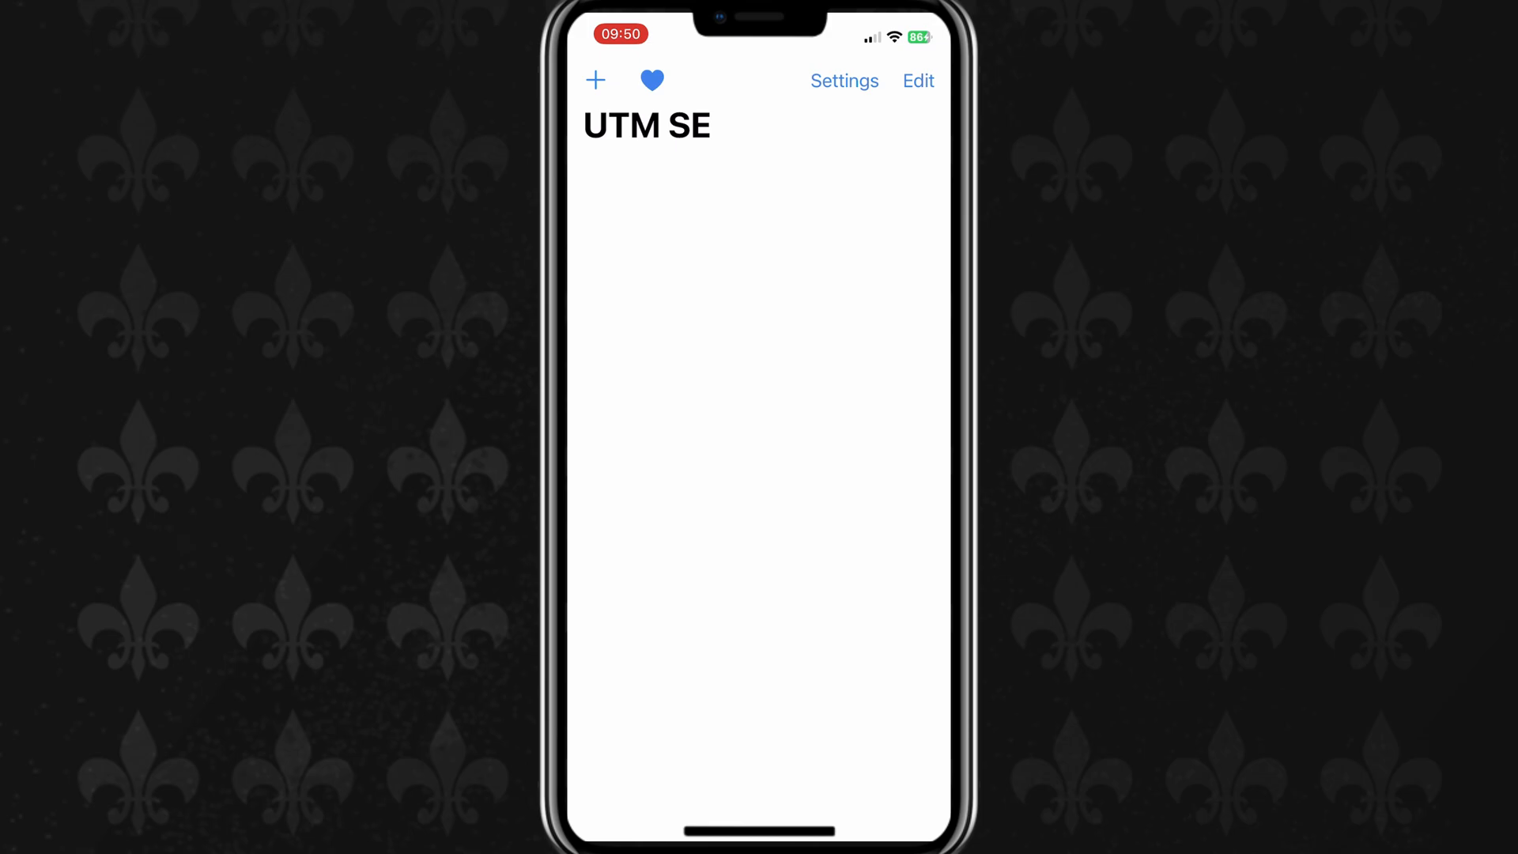
pyautogui.click(842, 81)
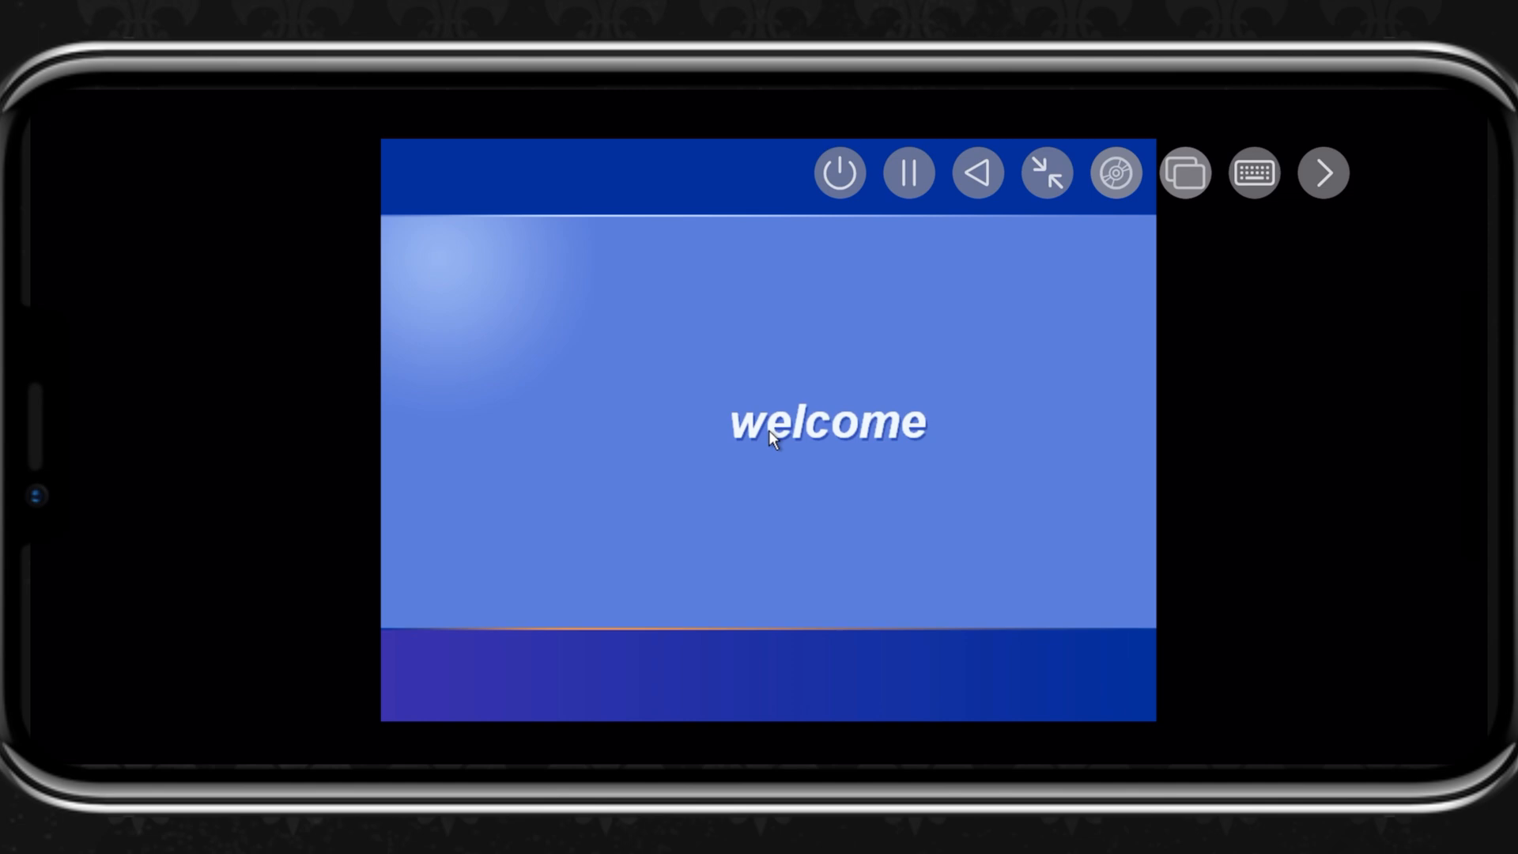
pyautogui.moveTo(712, 539)
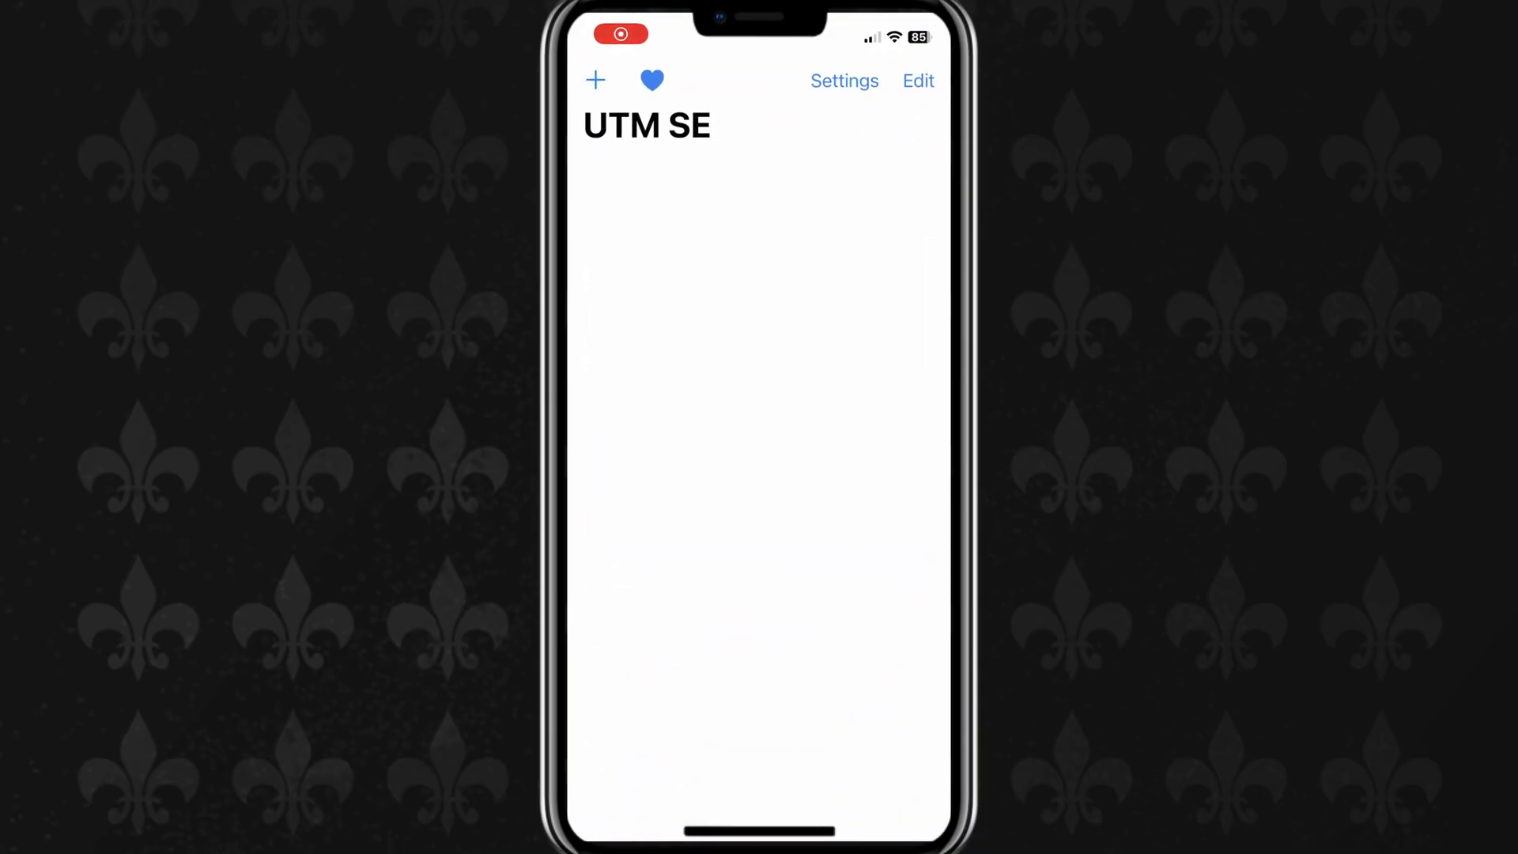
# - Start a new machine and choose 'Download prebuilt from UTM Gallery…'
pyautogui.click(596, 81)
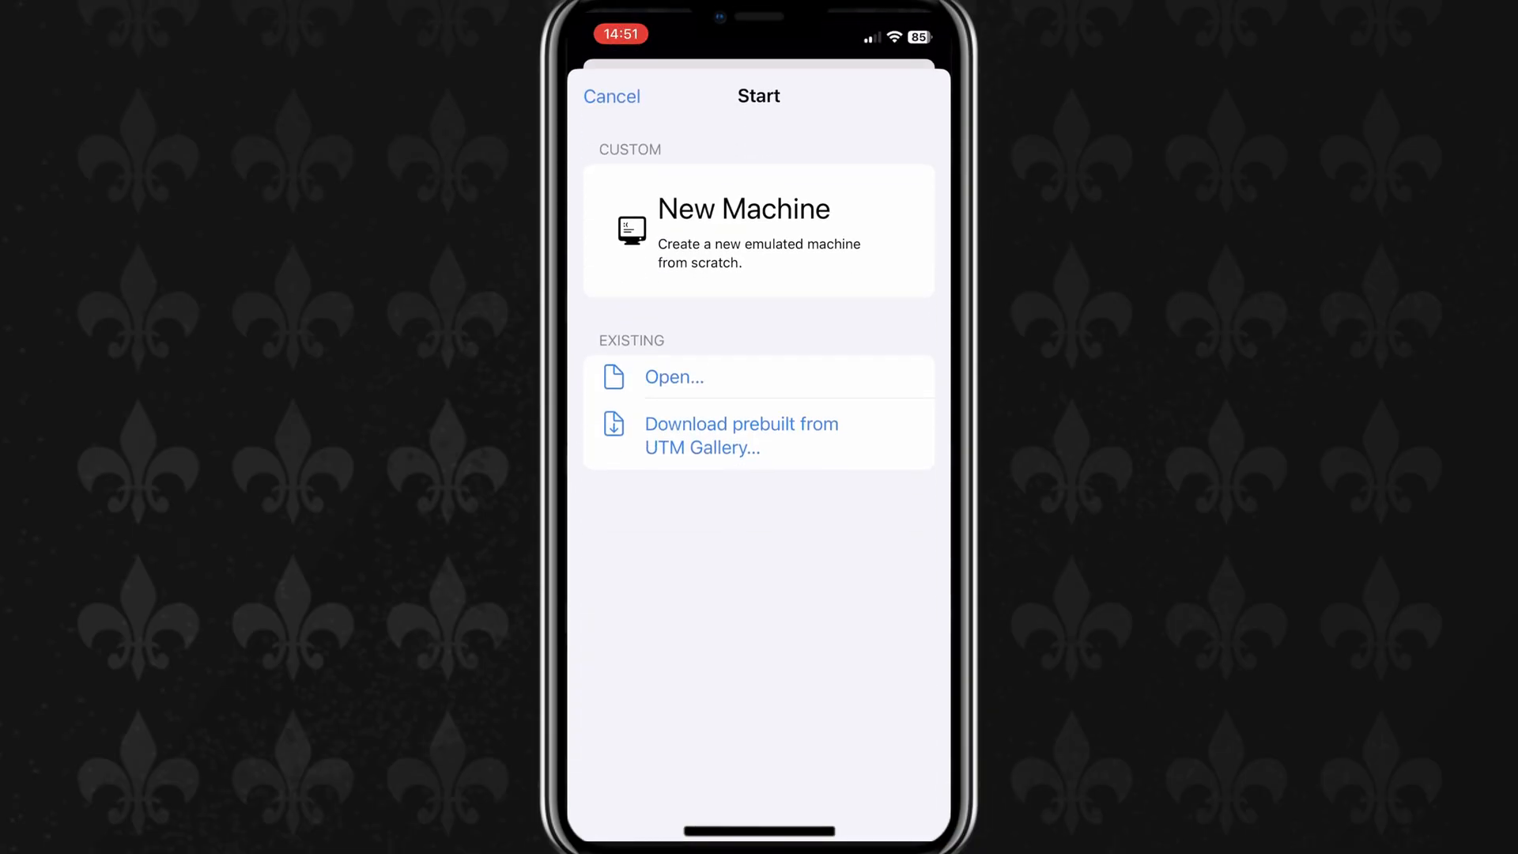
pyautogui.click(740, 436)
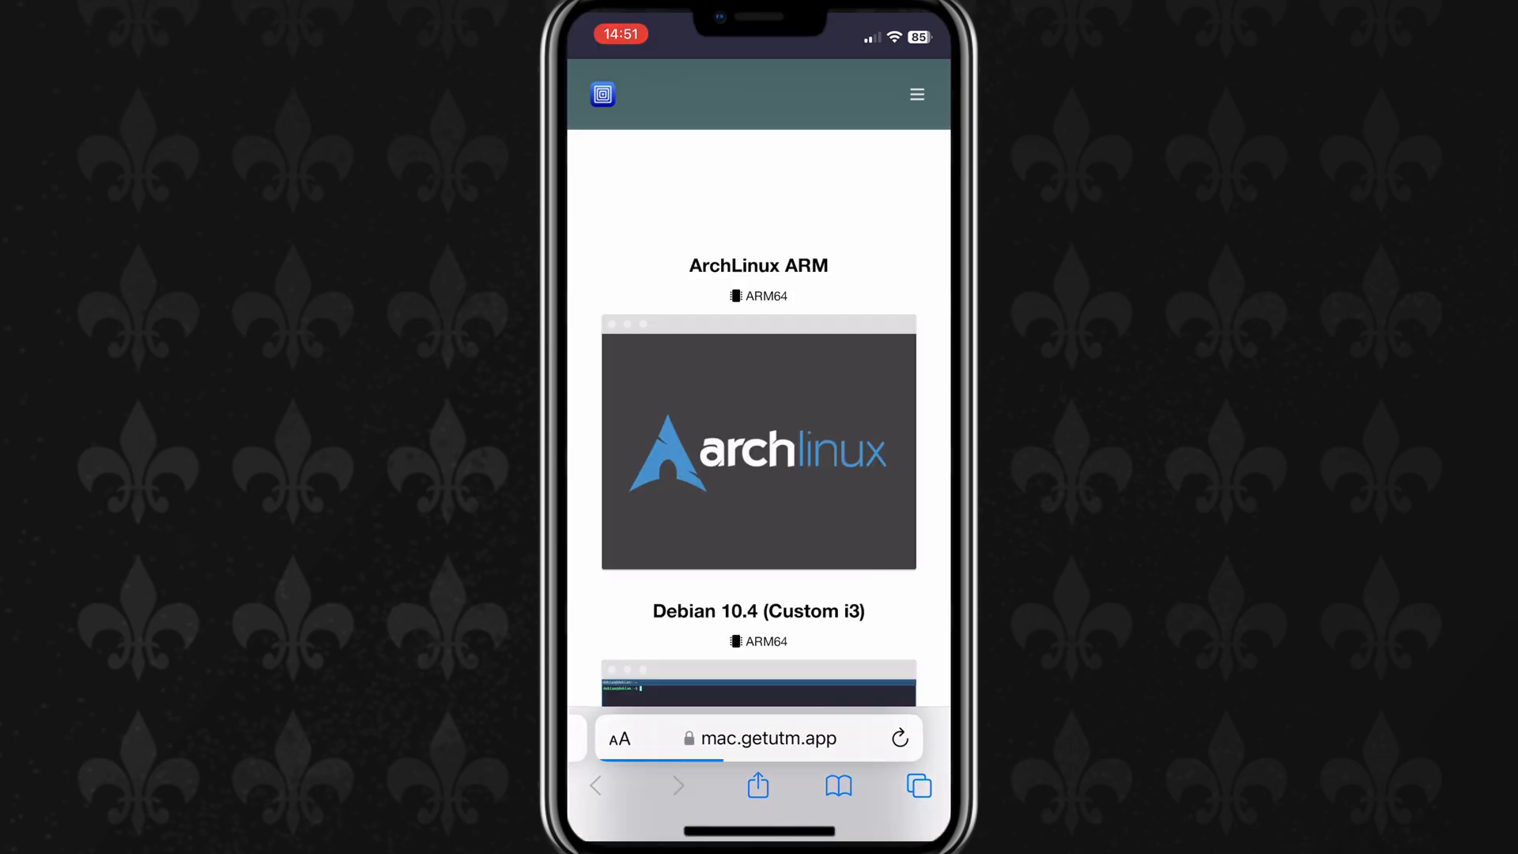
# - Find Windows XP in the gallery, download it and open the downloaded file
pyautogui.scroll(-3)
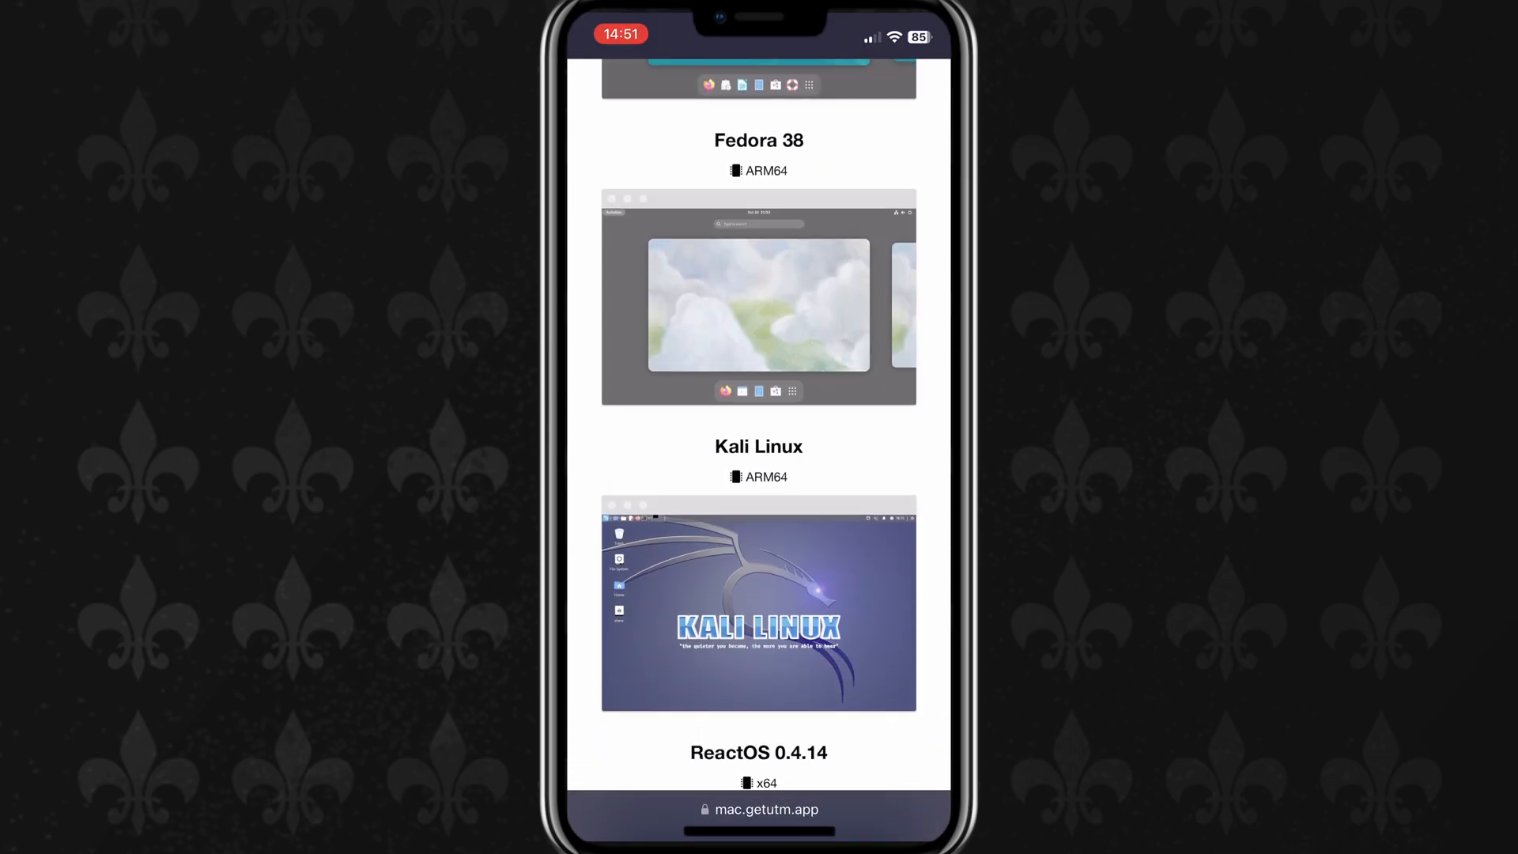
pyautogui.scroll(-3)
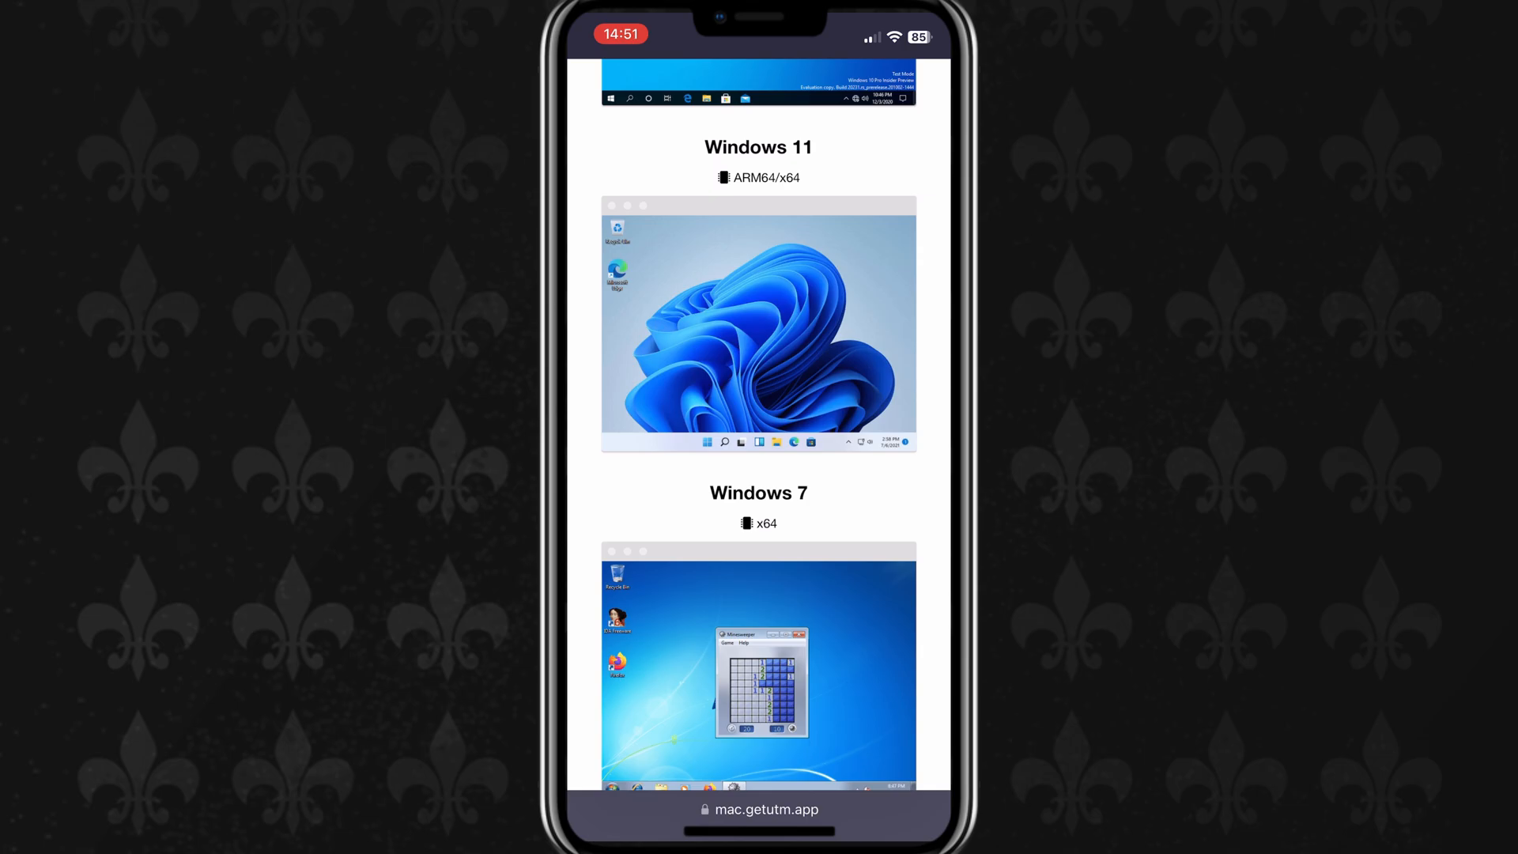
pyautogui.scroll(-3)
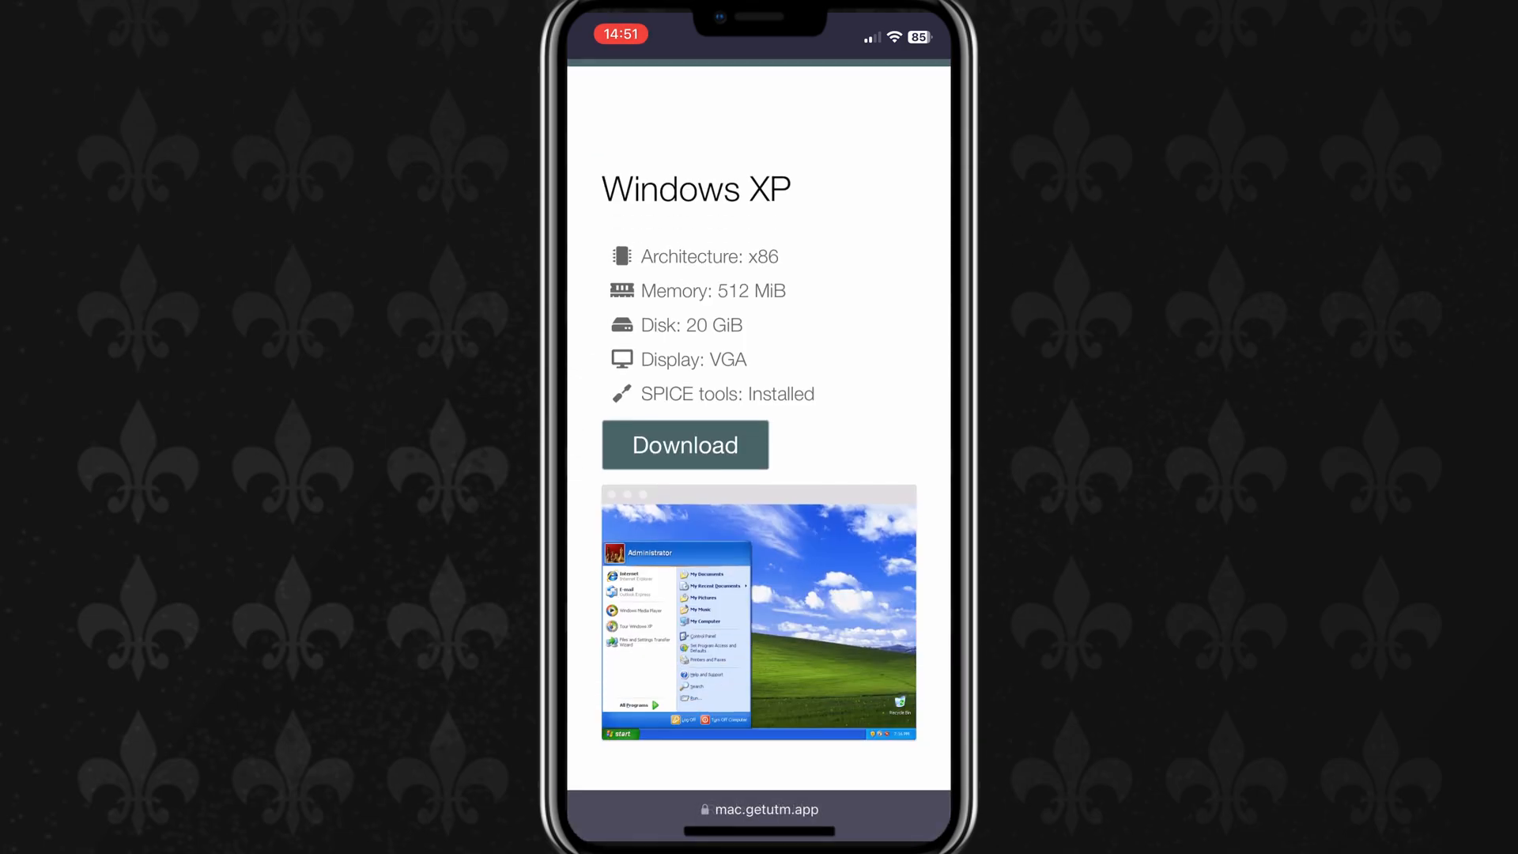
pyautogui.click(684, 444)
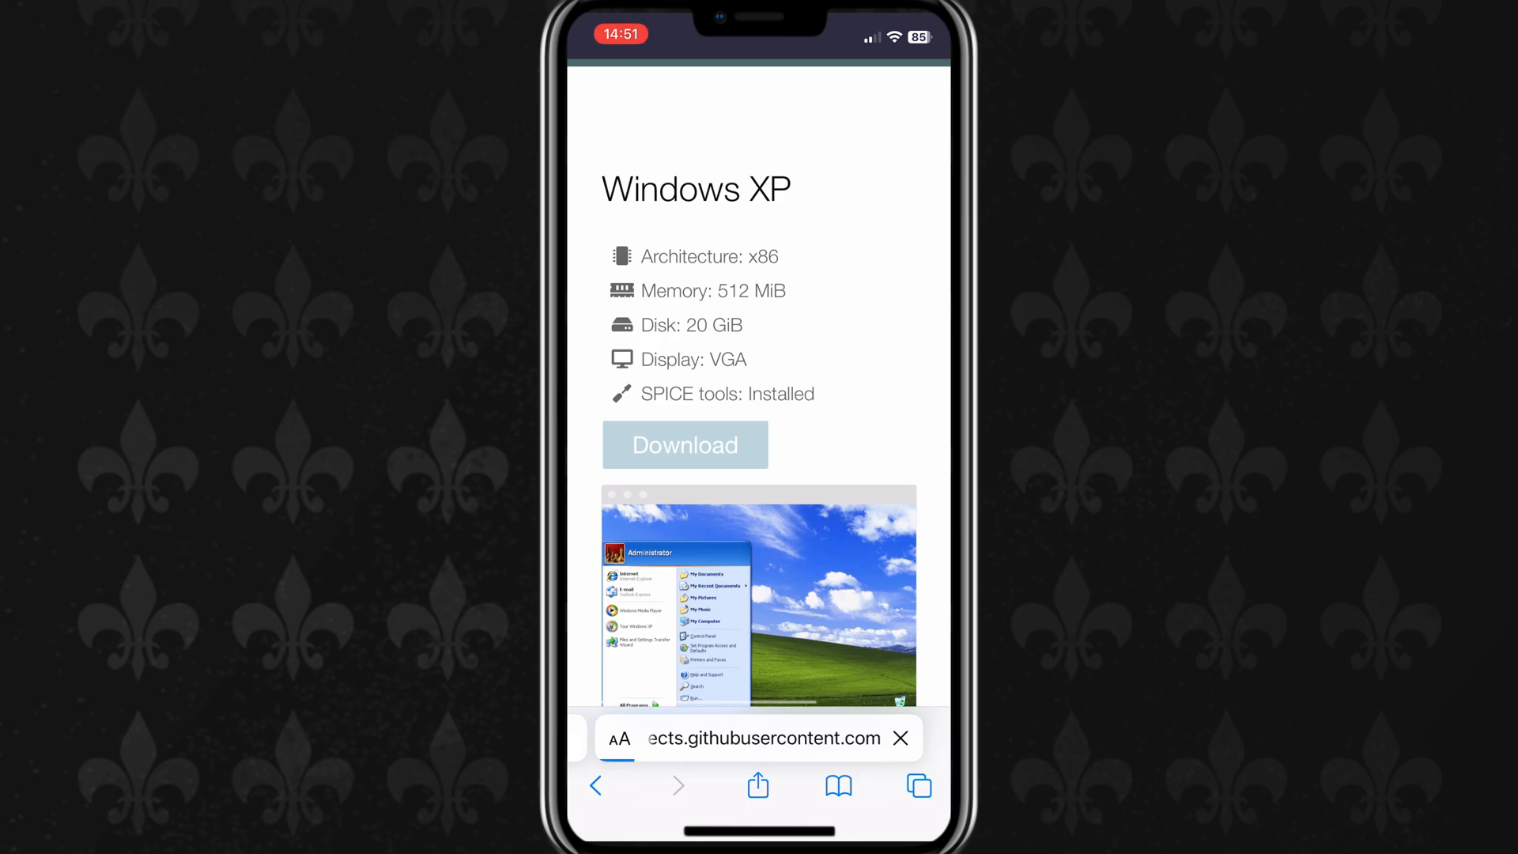
pyautogui.click(684, 444)
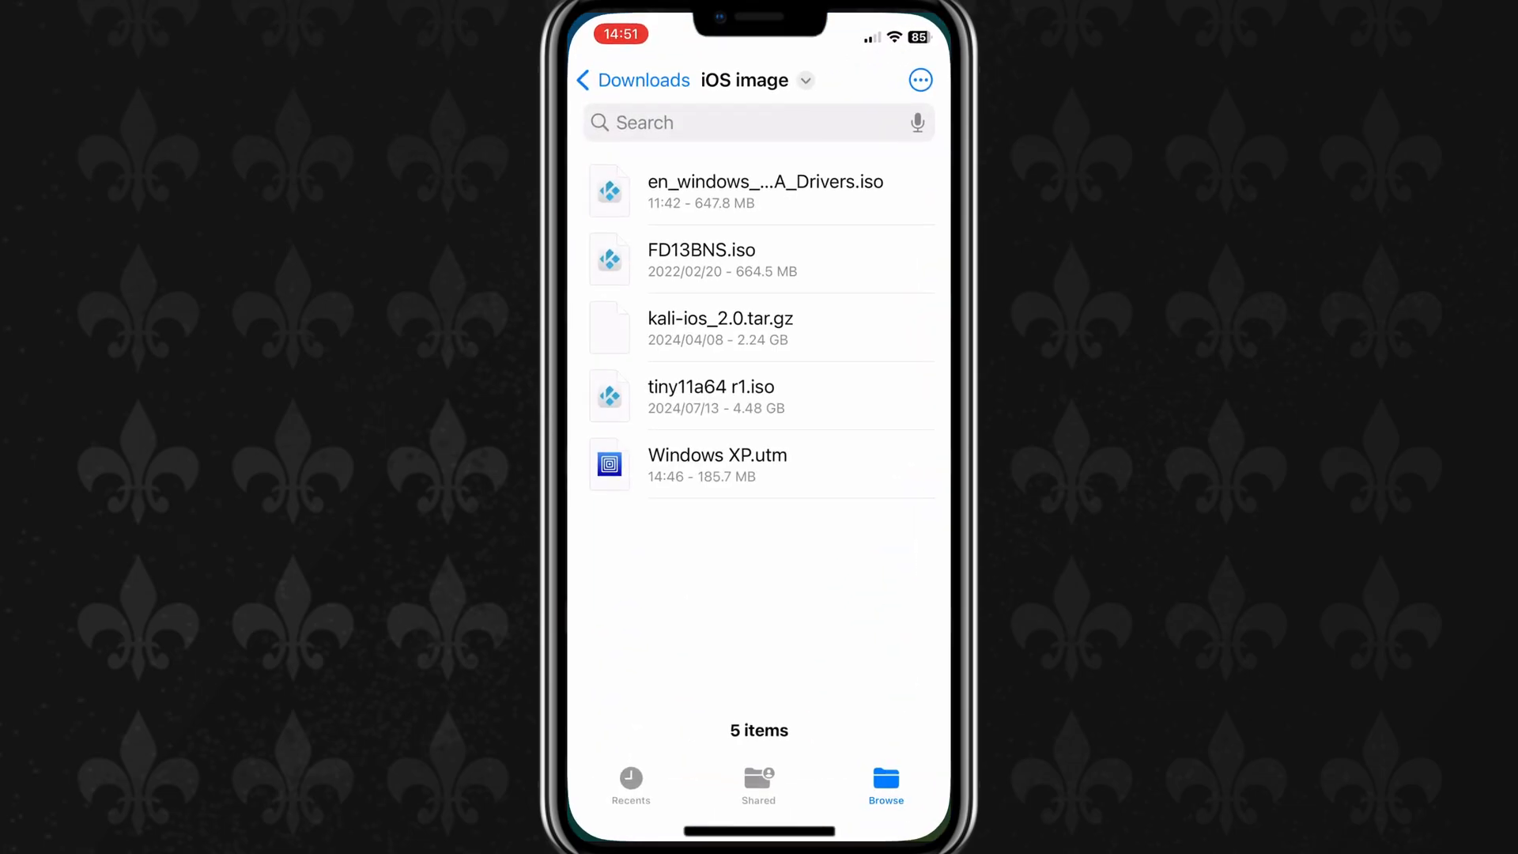
# - Return to Downloads and extract windows-xp-x64-utm.zip into the iOS image folder
pyautogui.click(607, 81)
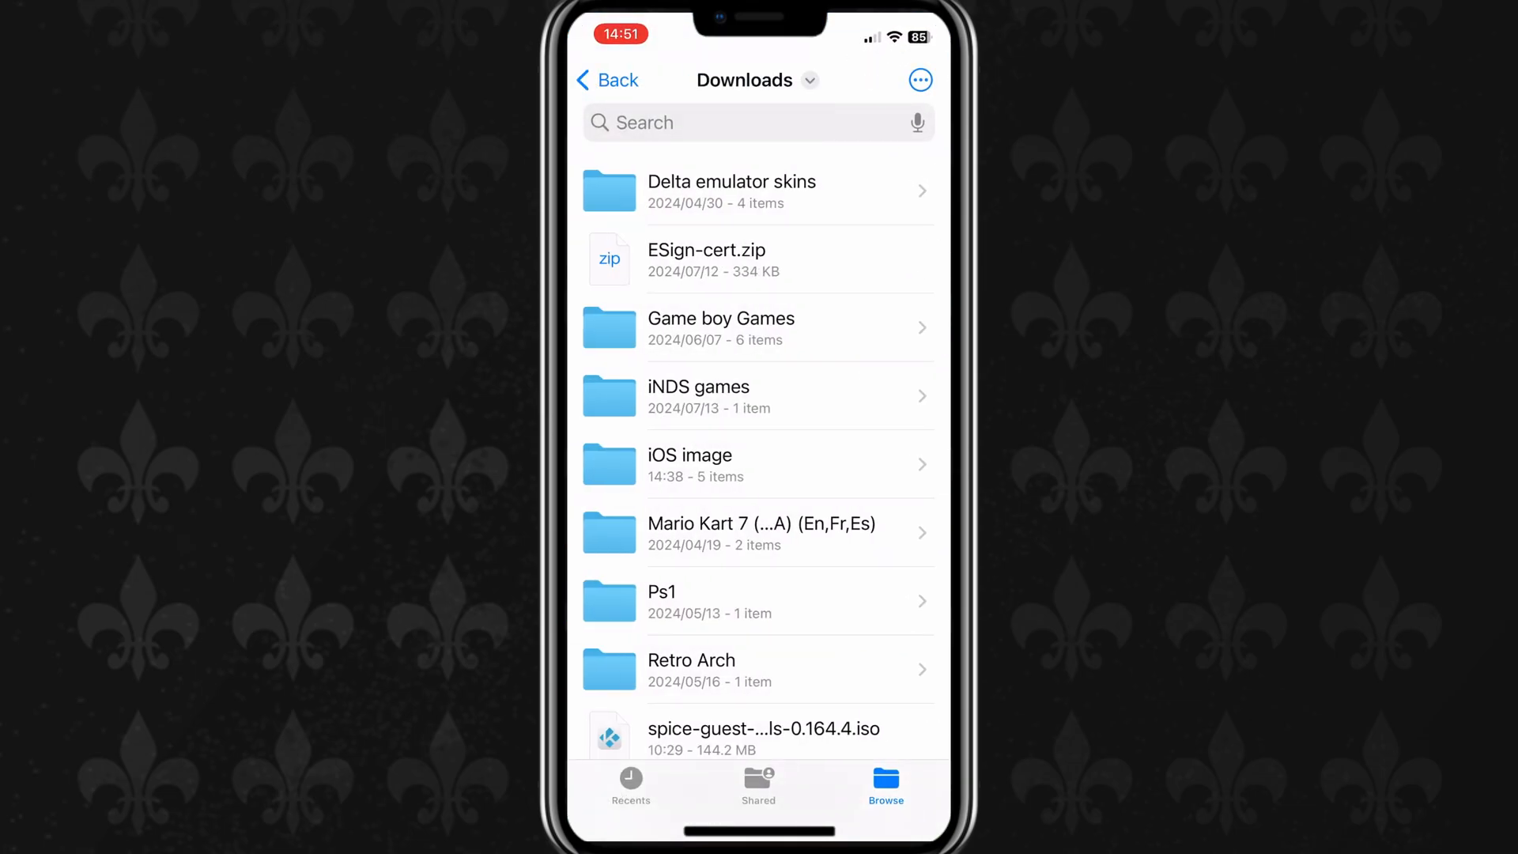
pyautogui.scroll(-3)
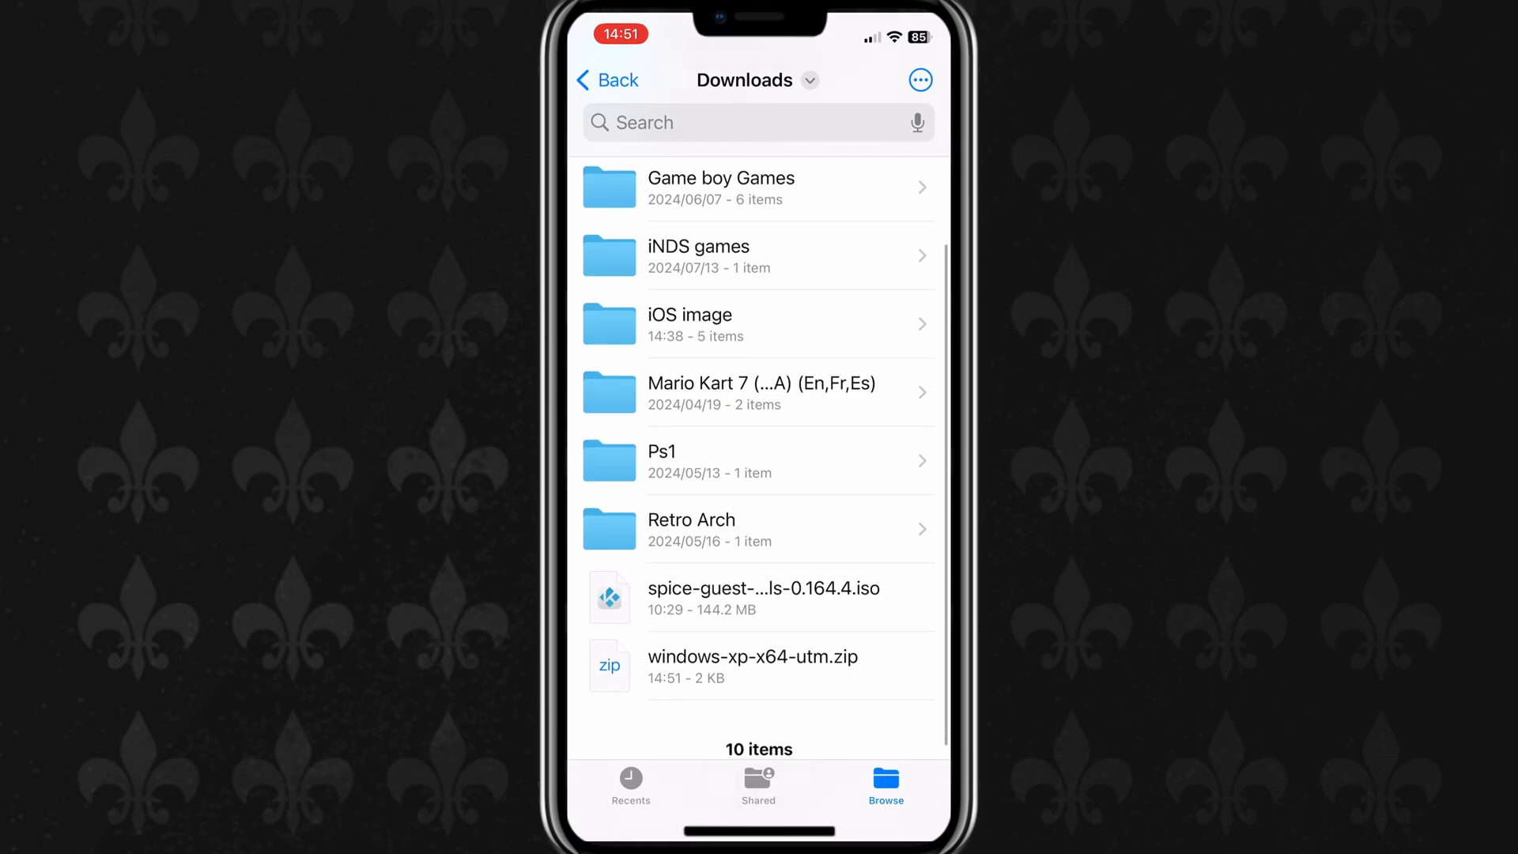
pyautogui.click(756, 666)
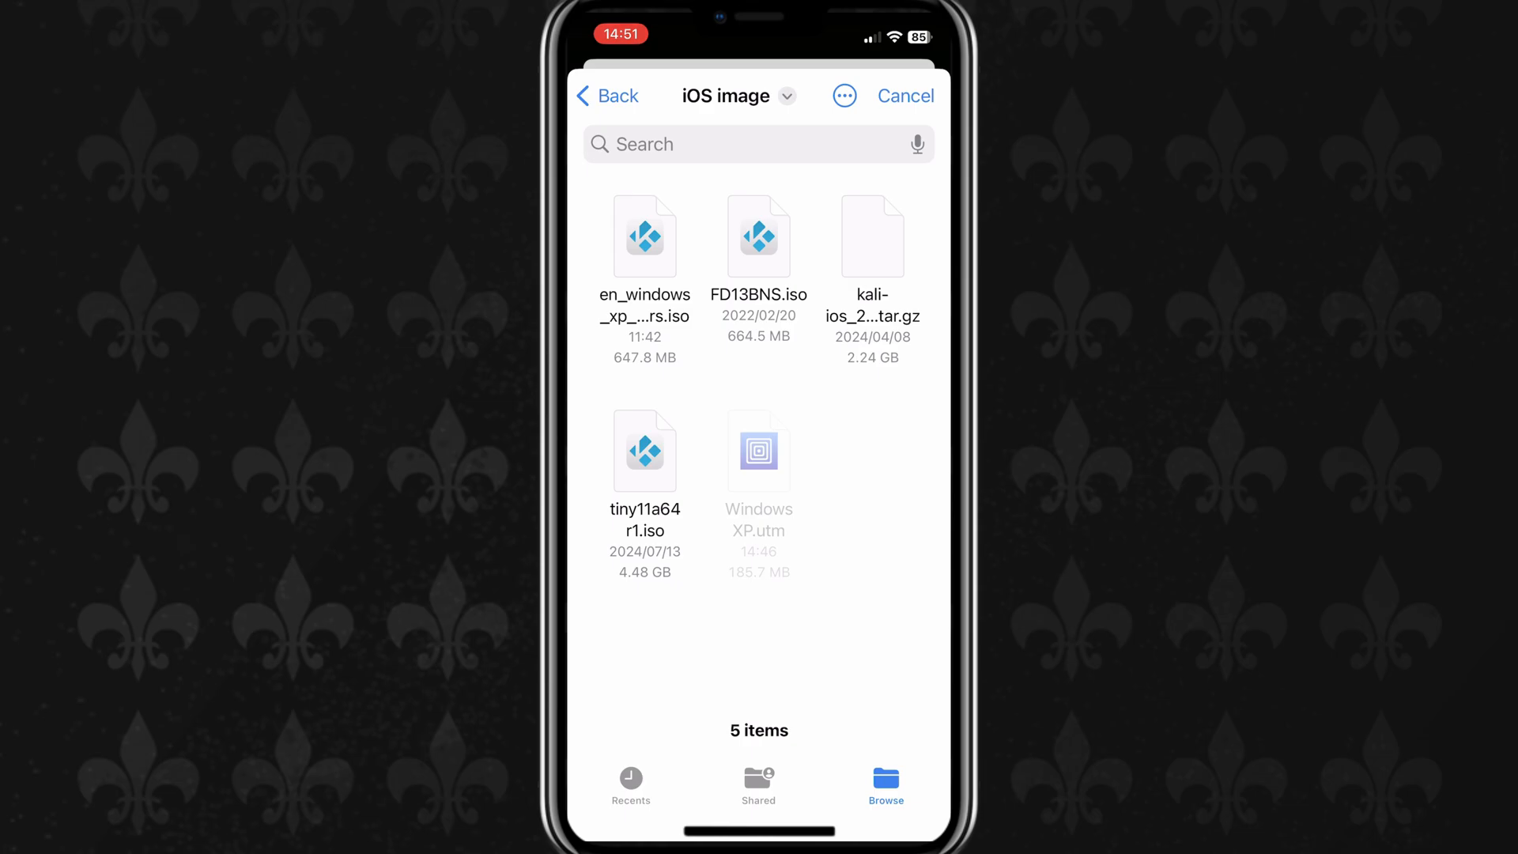
# - Import Windows XP.utm into UTM SE and boot the virtual machine into setup
pyautogui.click(643, 235)
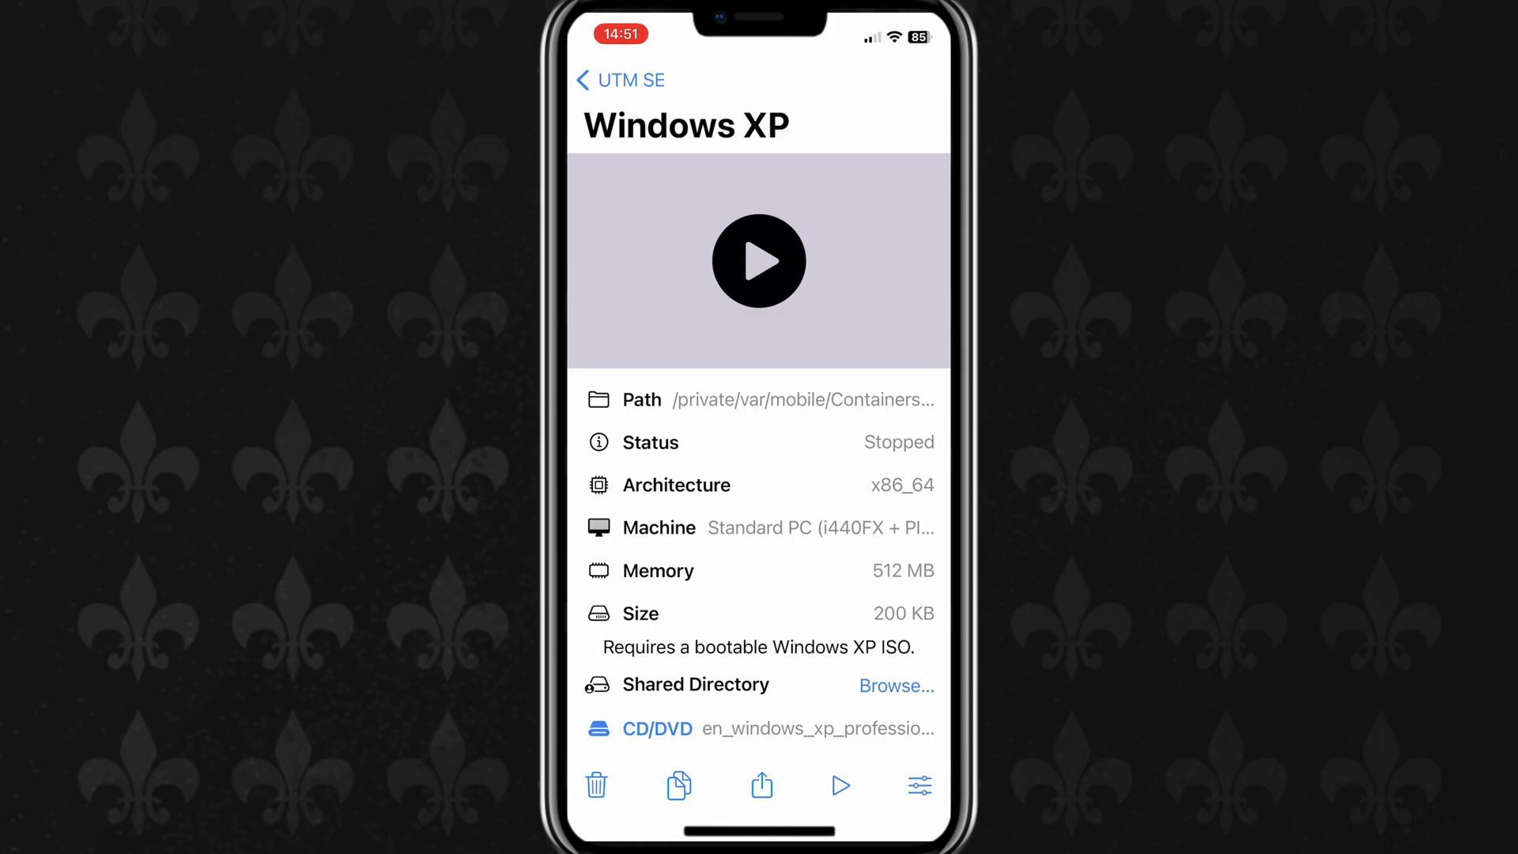
pyautogui.click(838, 785)
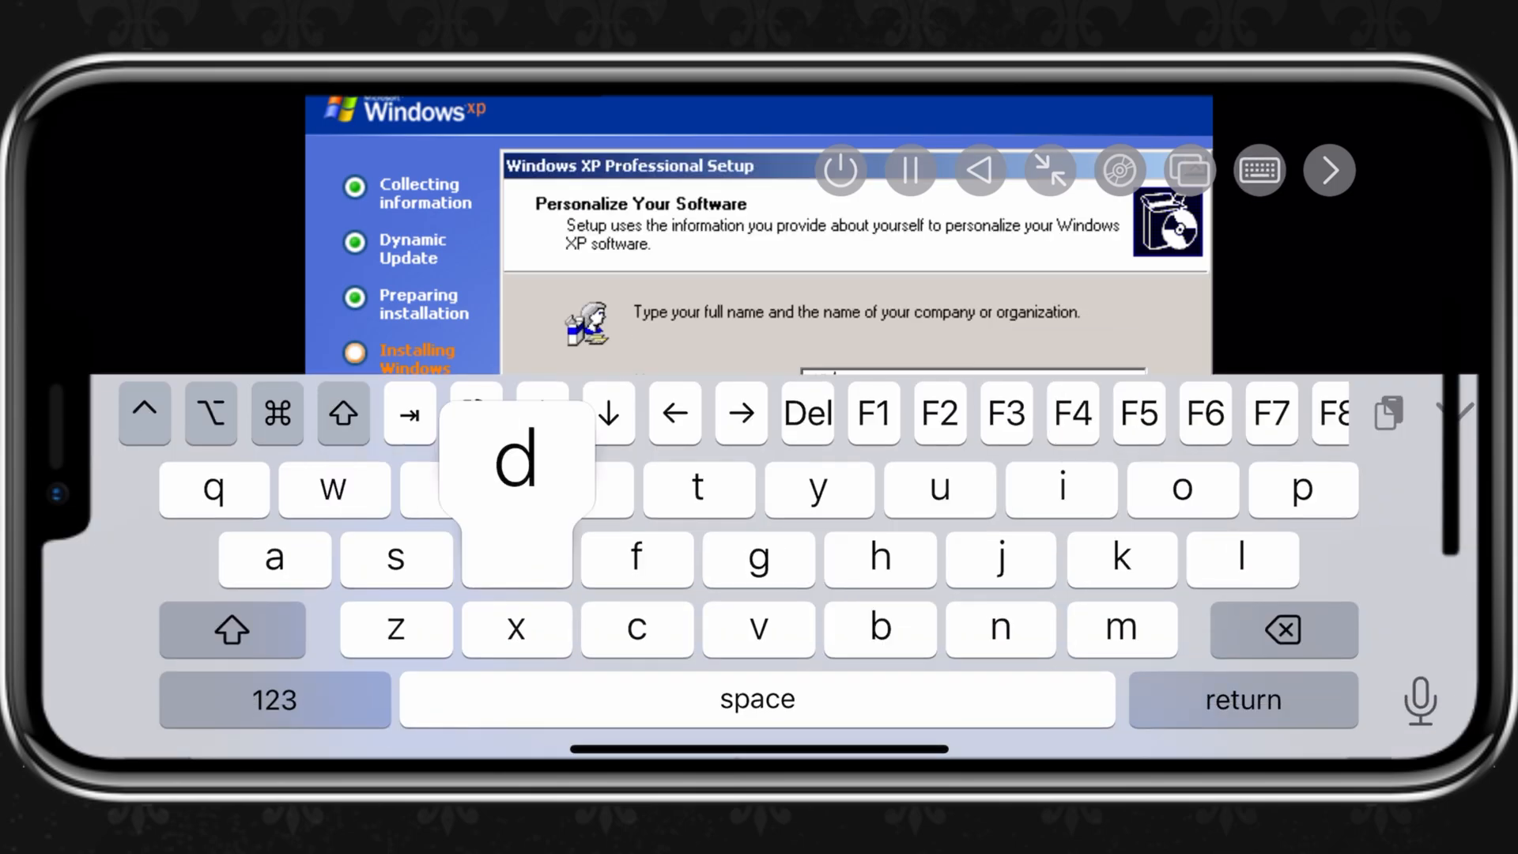
# - Accept the default name, organisation and computer name in Windows XP setup
pyautogui.click(1019, 667)
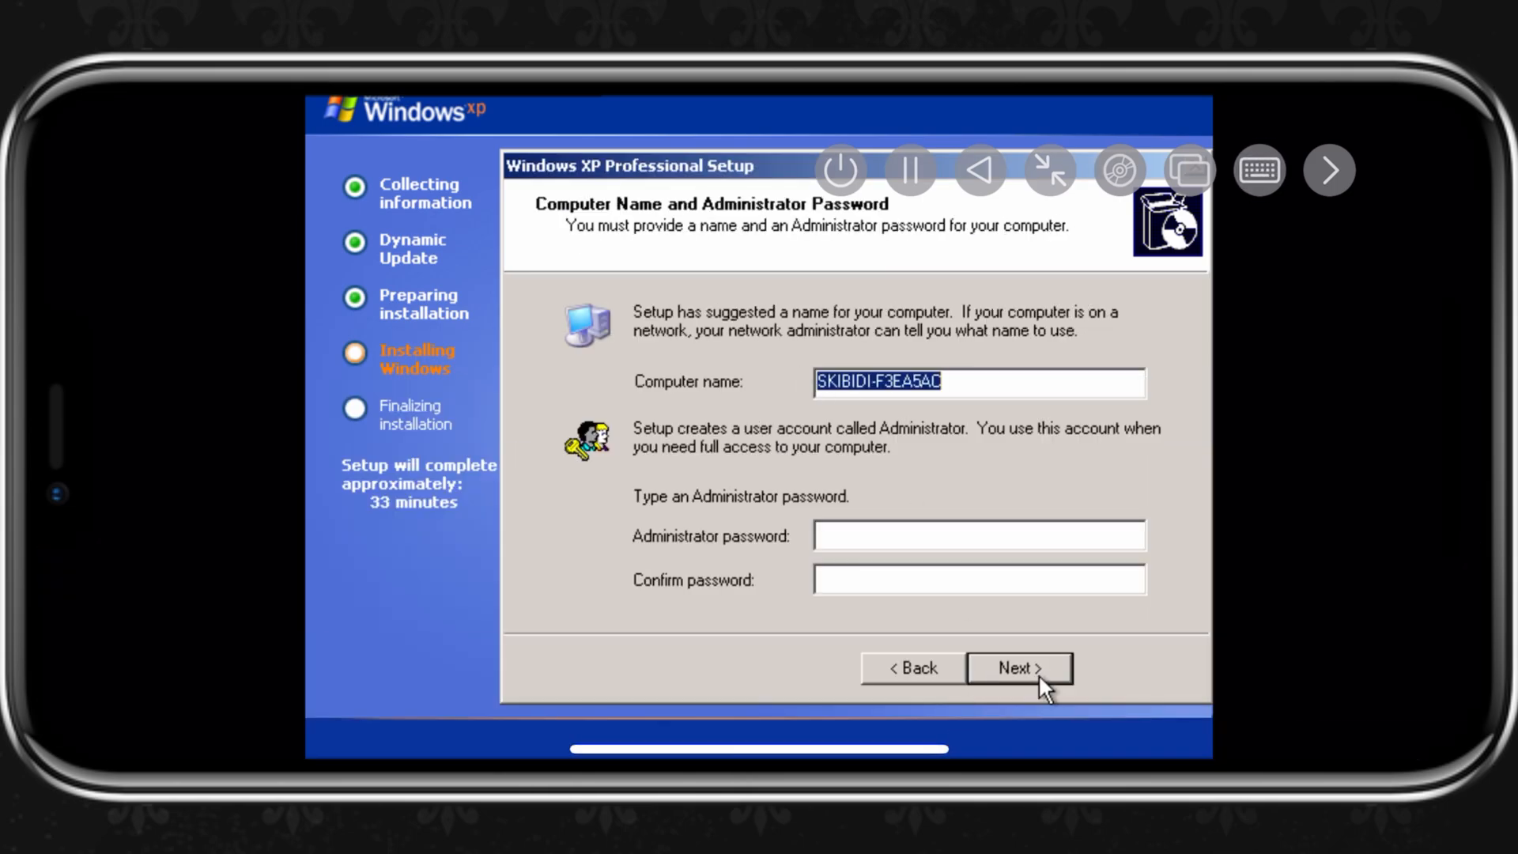
pyautogui.click(1018, 667)
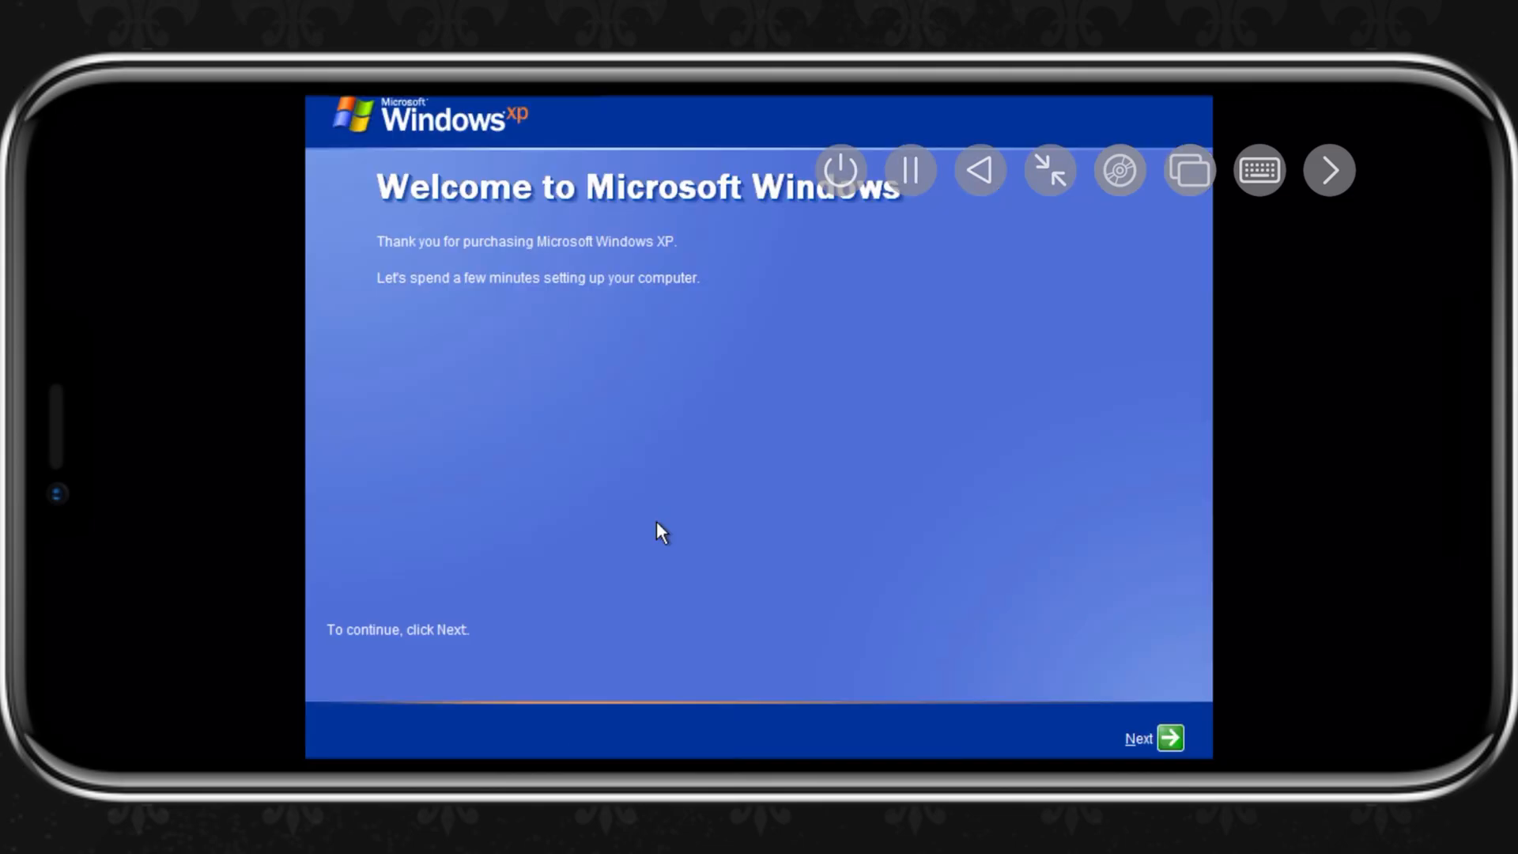
# - Finish the Windows XP welcome wizard and open My Computer from the Start menu
pyautogui.click(1153, 739)
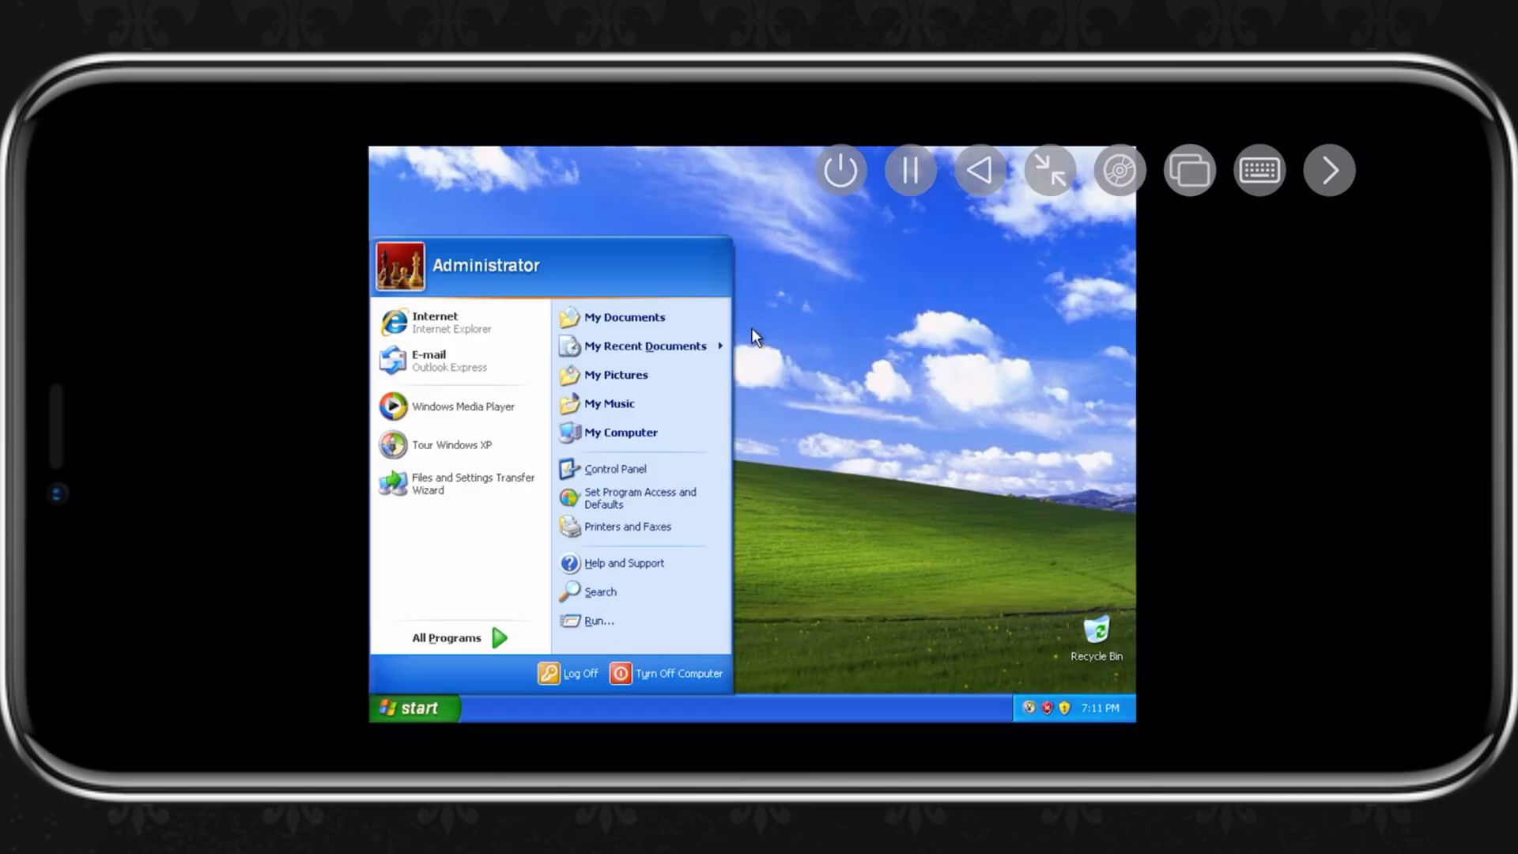
pyautogui.click(619, 431)
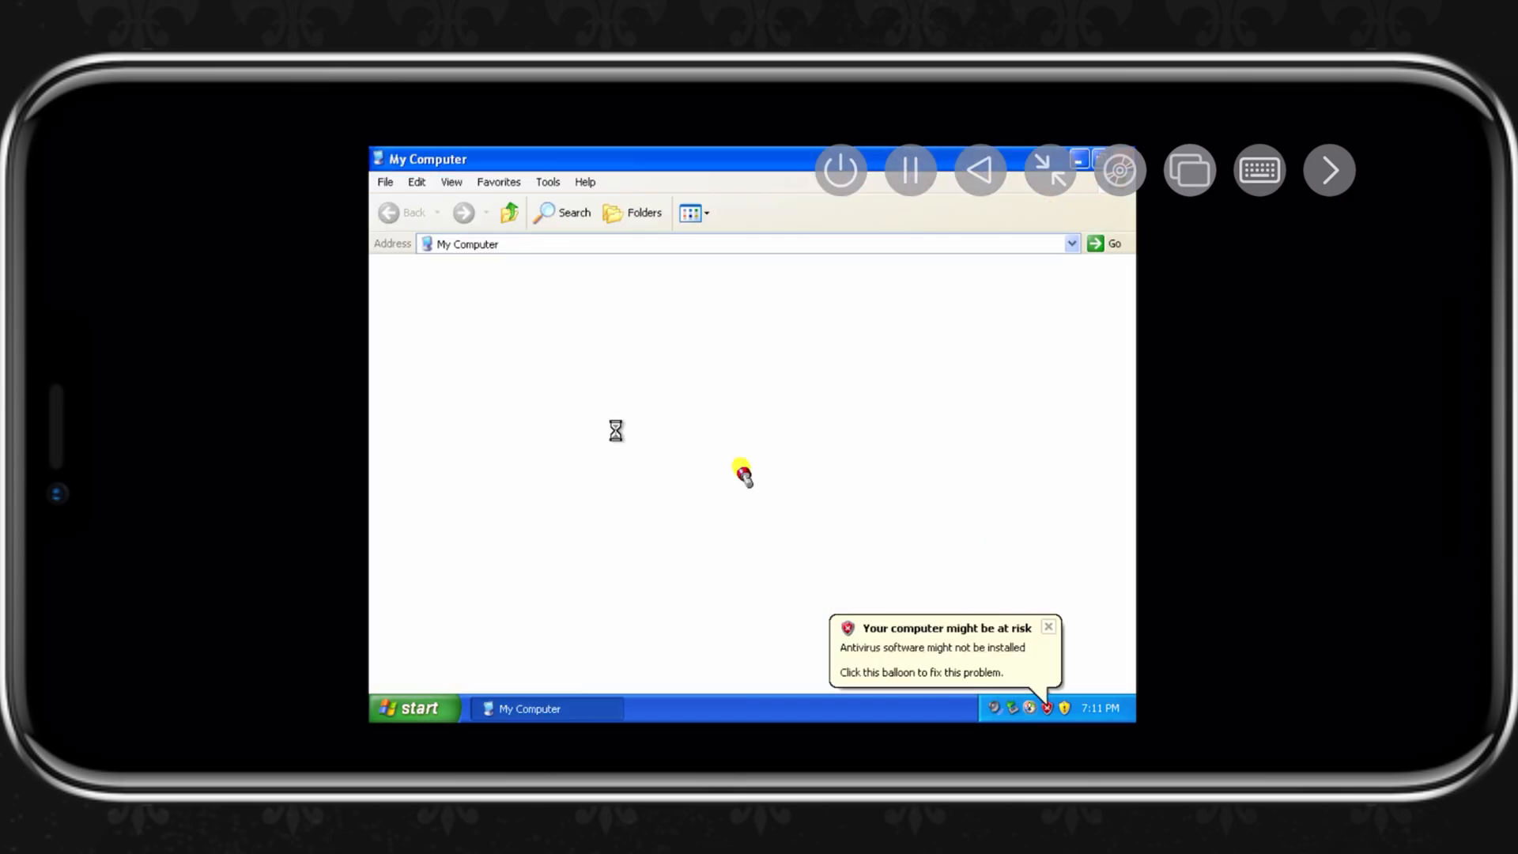